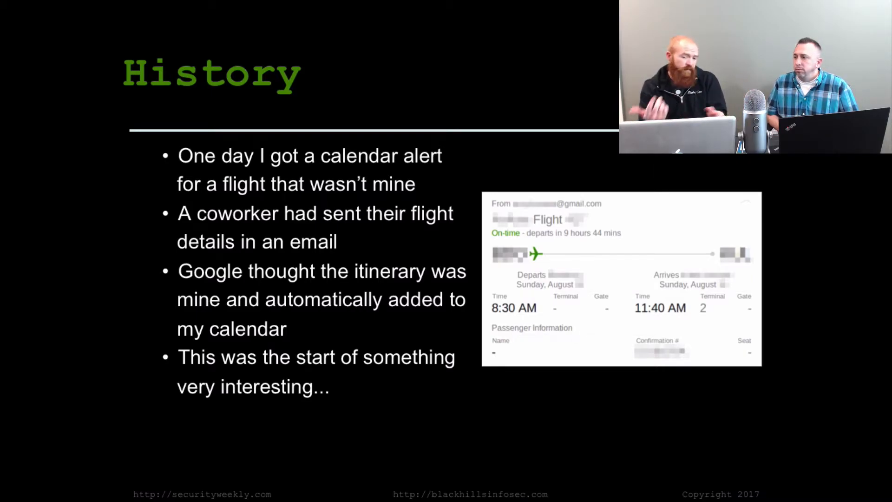
Step: Advance to the next History slide before moving to the live demo
{"action": "key", "text": "Right"}
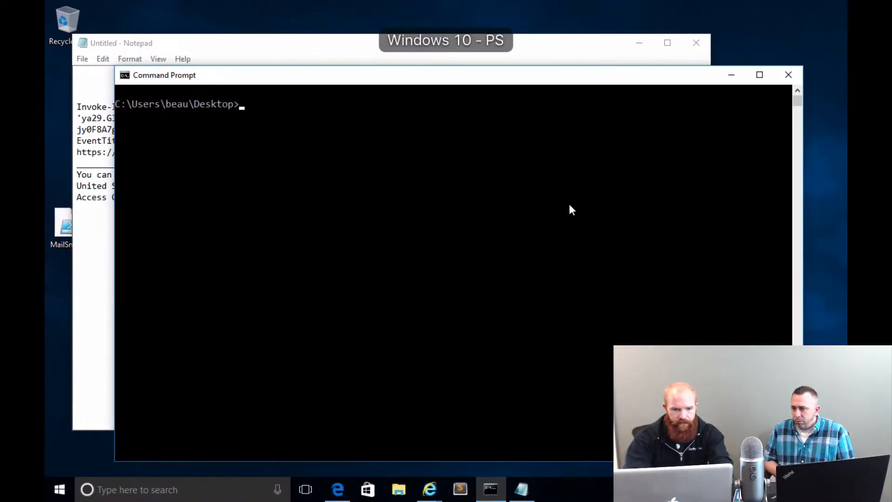
Step: Start powershell.exe -exec bypass and import the .\MailSniper.ps1 module
{"action": "left_click", "coordinate": [383, 242]}
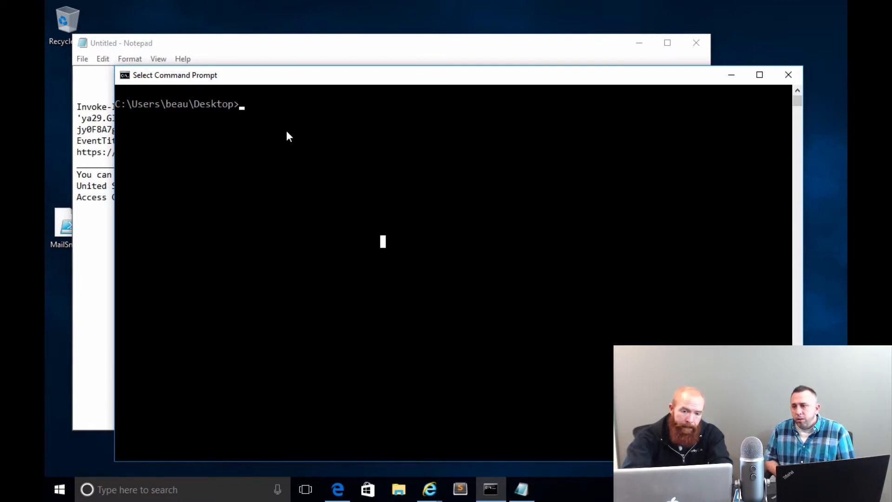
{"action": "type", "text": "powershell.exe"}
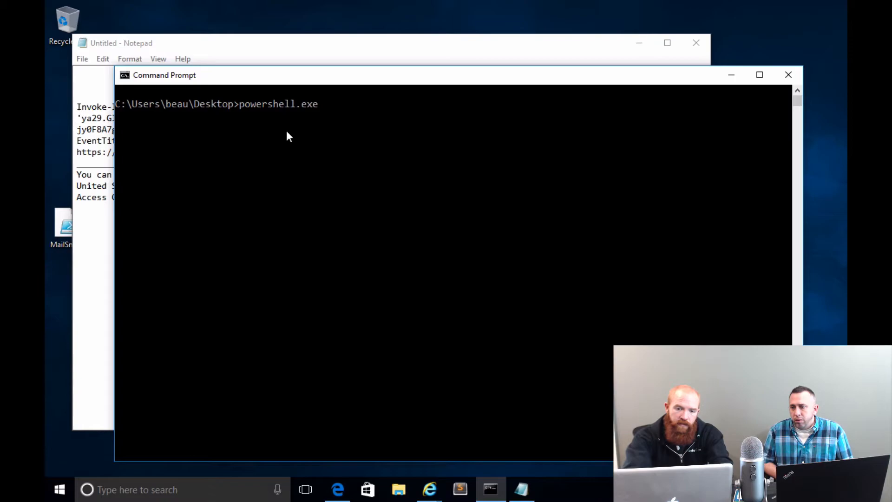
{"action": "type", "text": "-exec"}
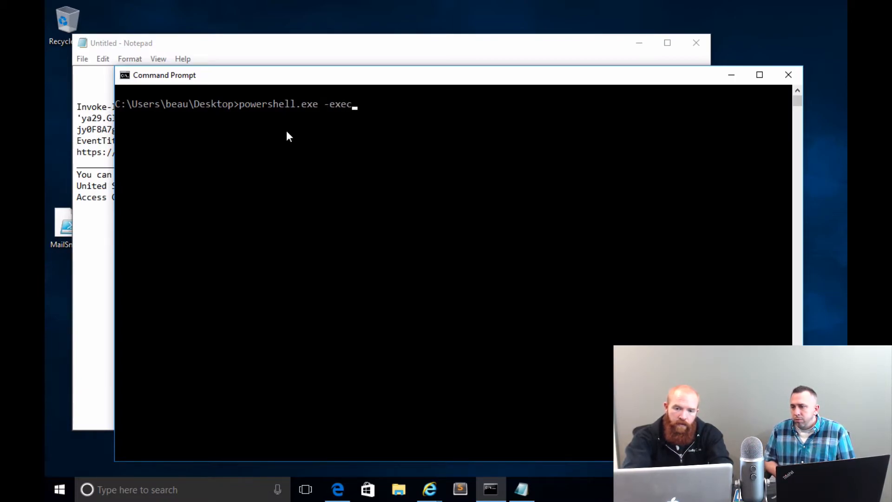
{"action": "type", "text": "bypass"}
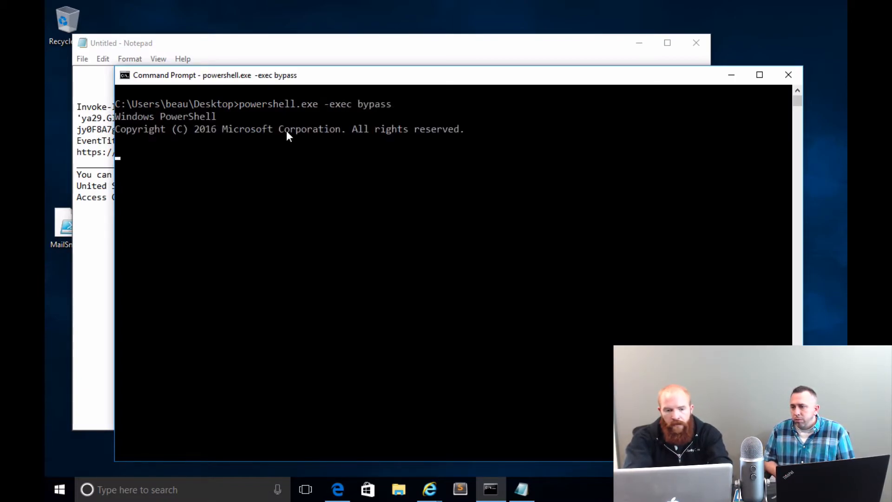
{"action": "type", "text": "Import"}
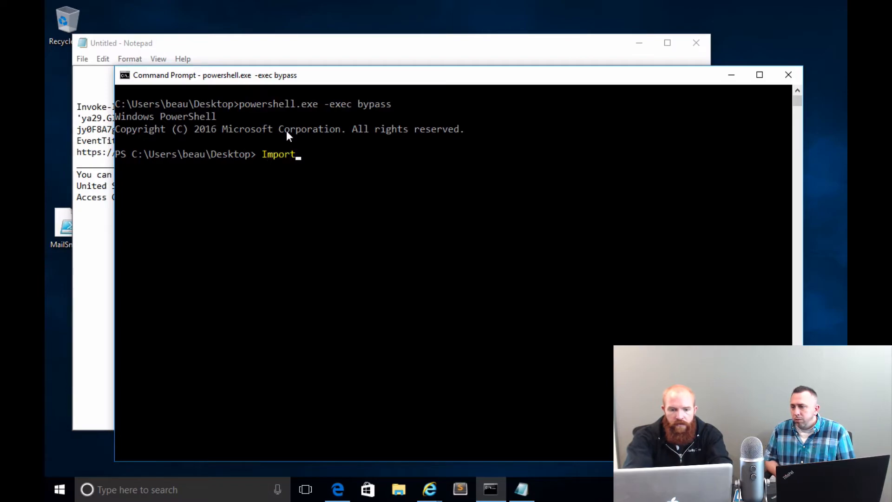
{"action": "type", "text": "-Module .\\MailSniper.ps1"}
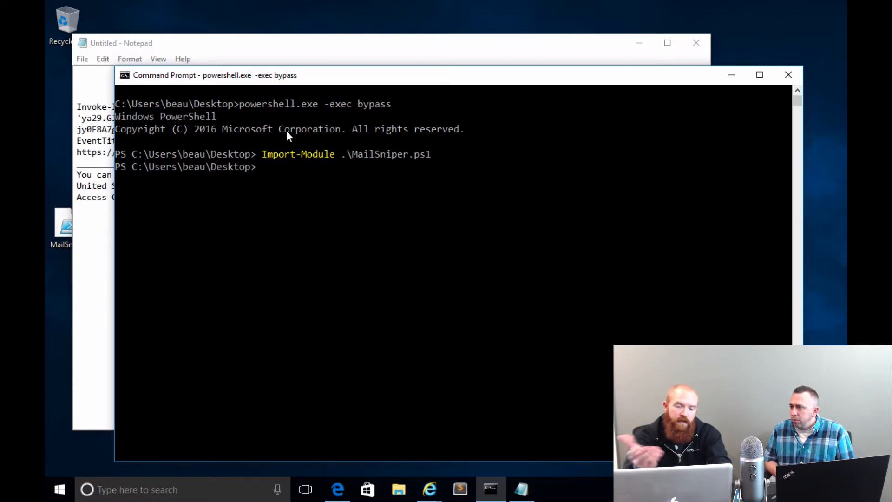
Step: Request Get-Help Invoke-InjectGEventAPI -Examples for the injection command
{"action": "type", "text": "Get-Hel"}
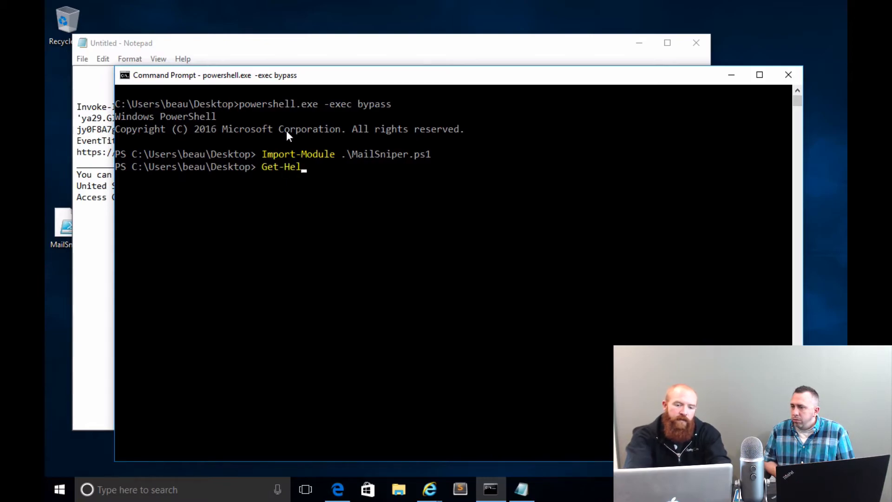
{"action": "type", "text": "p"}
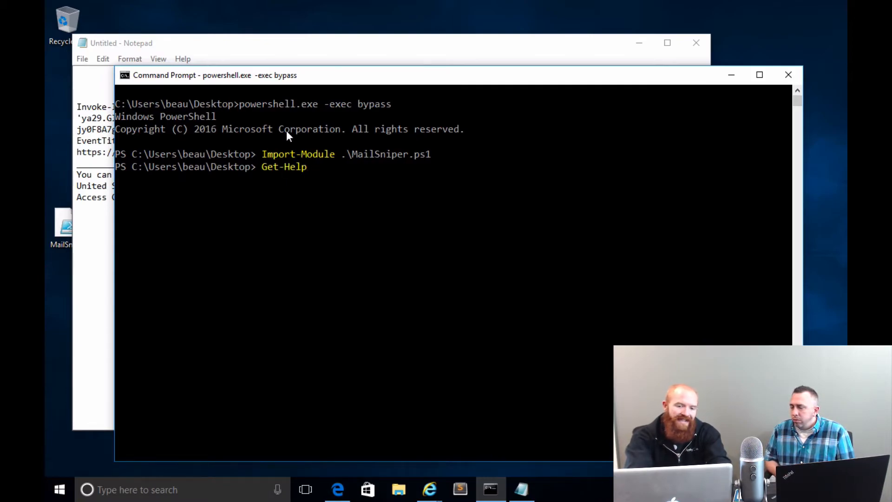
{"action": "type", "text": "I"}
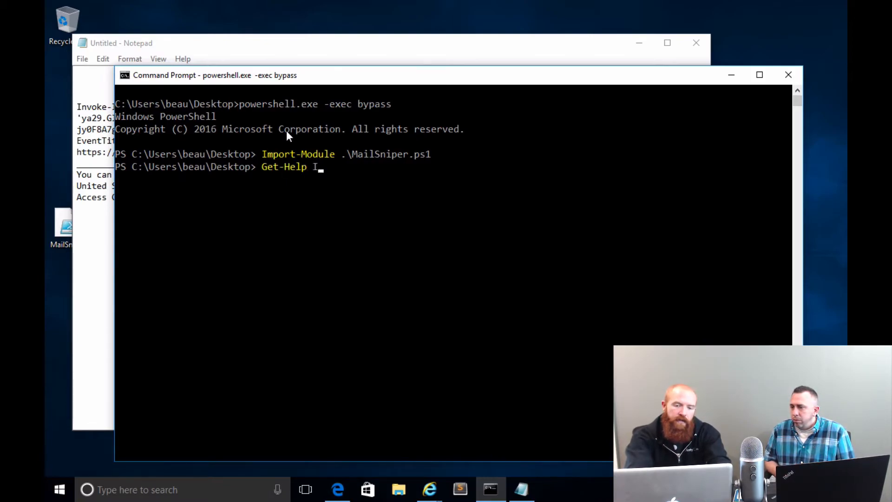
{"action": "type", "text": "nvoke-G"}
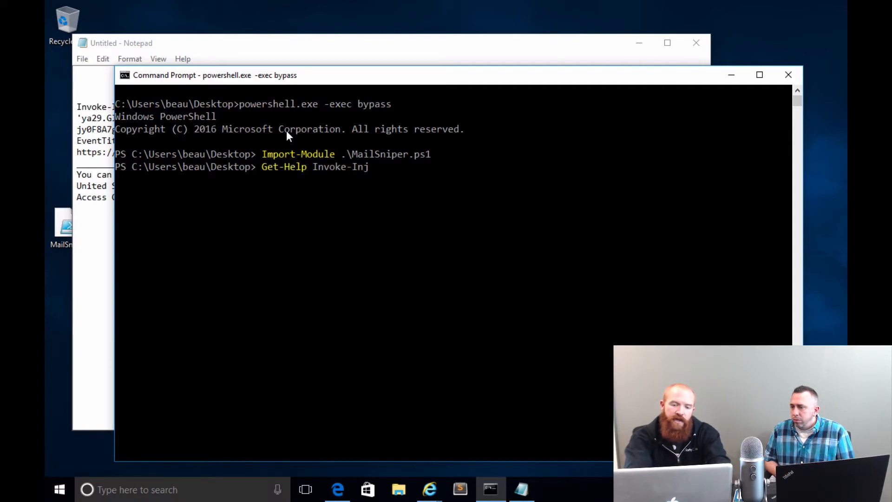
{"action": "type", "text": "ectG"}
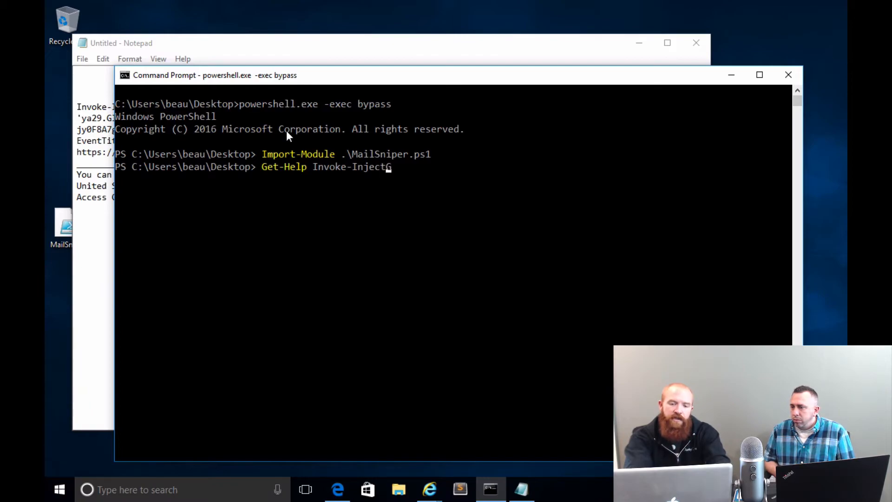
{"action": "type", "text": "EventAPI"}
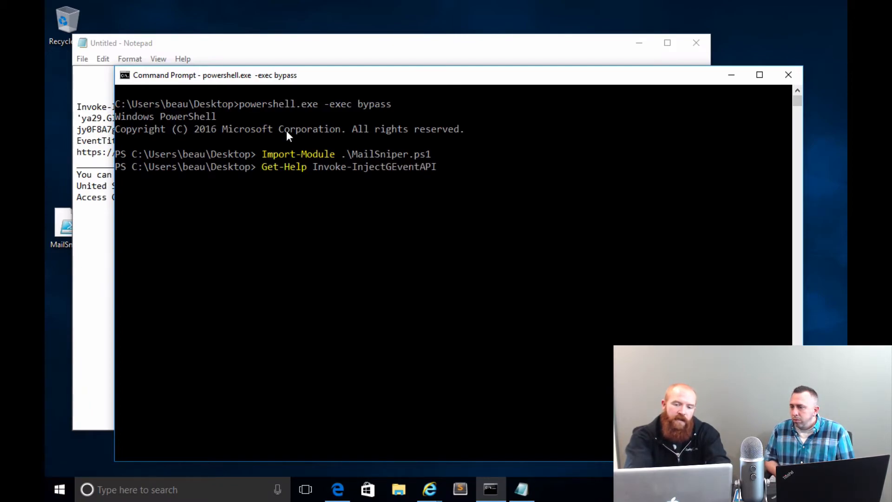
{"action": "type", "text": "-Examp"}
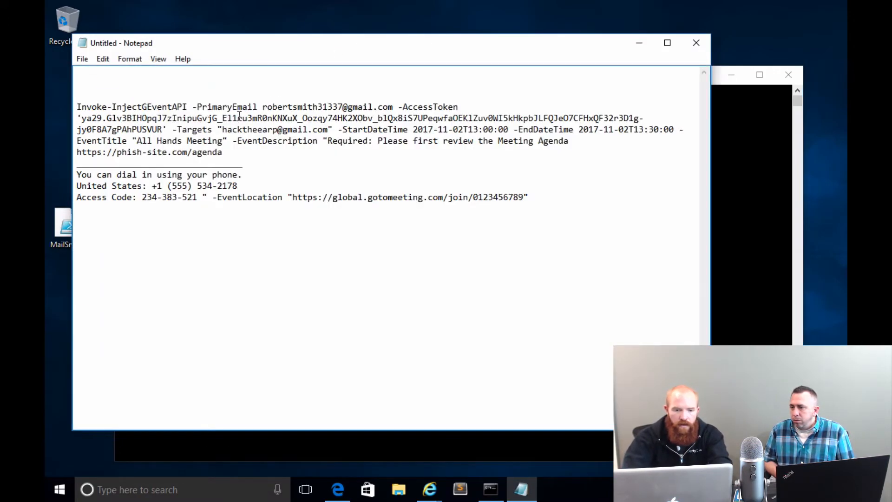
Step: Select the whole prepared Invoke-InjectGEventAPI command in Notepad and paste it into the console
{"action": "left_click_drag", "start_coordinate": [118, 118], "coordinate": [222, 151]}
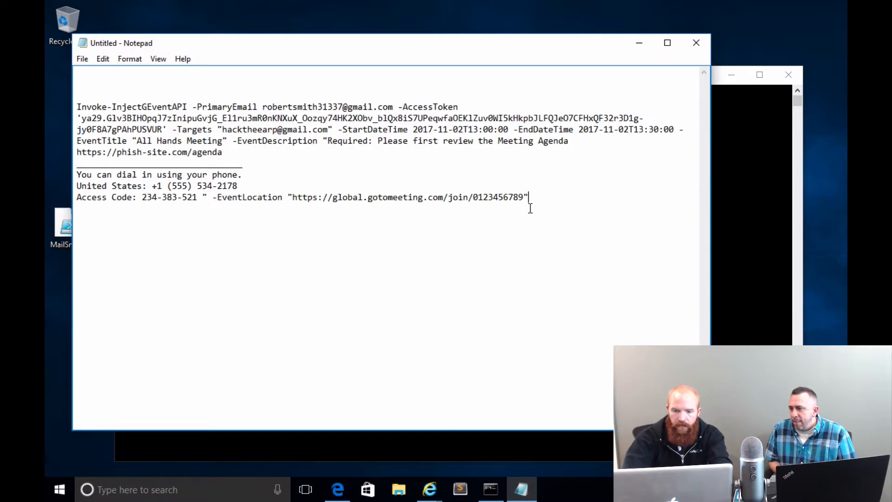
{"action": "key", "text": "ctrl+a"}
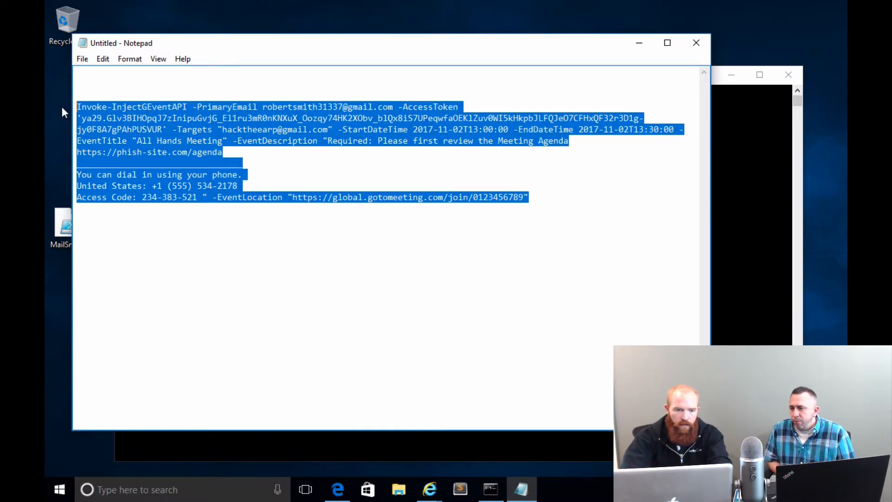
{"action": "right_click", "coordinate": [154, 154]}
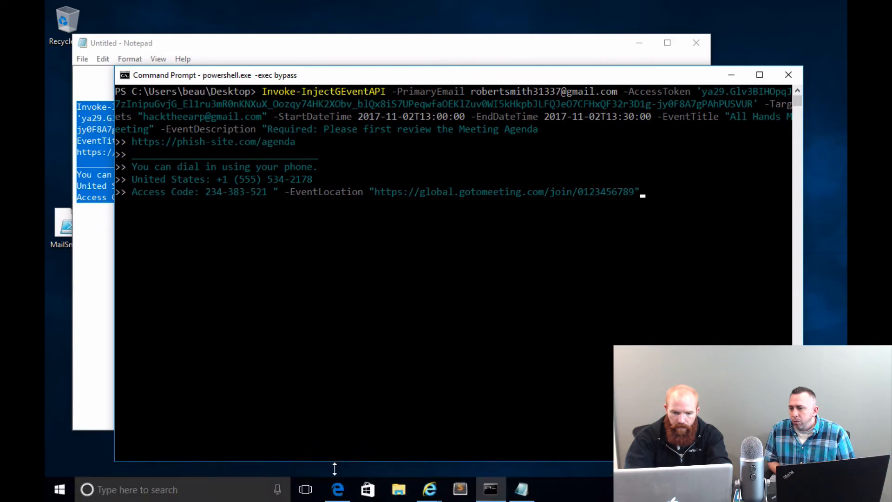
Step: Switch to Google Calendar in the browser showing the week of Oct 29–Nov 4, 2017
{"action": "left_click", "coordinate": [337, 490]}
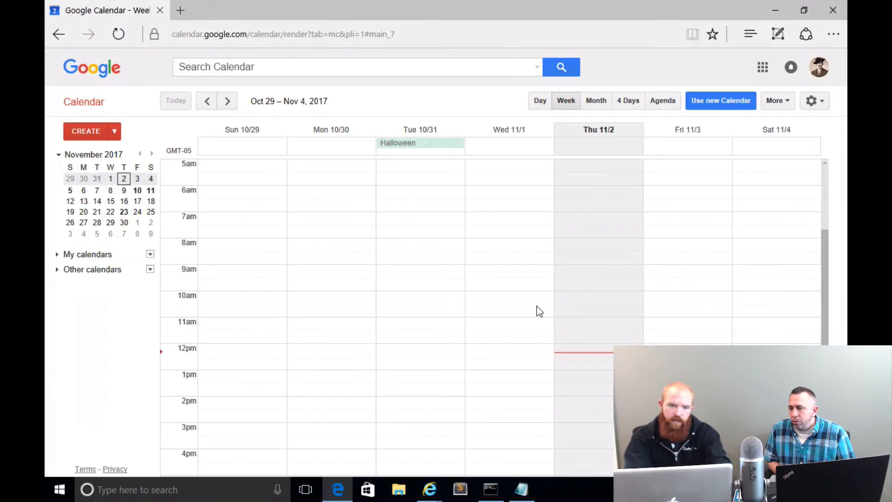
{"action": "mouse_move", "coordinate": [716, 161]}
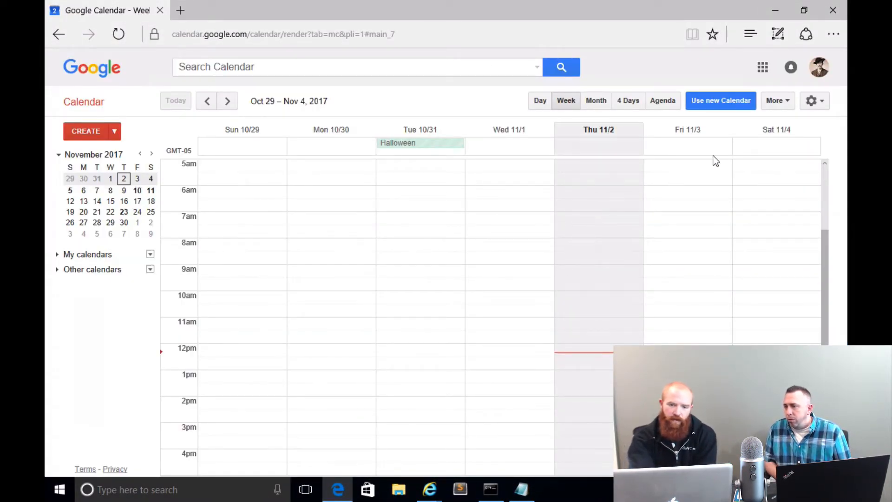
Step: Reach the Google Calendar general Settings page from the gear menu
{"action": "scroll", "scroll_direction": "down", "scroll_amount": 3}
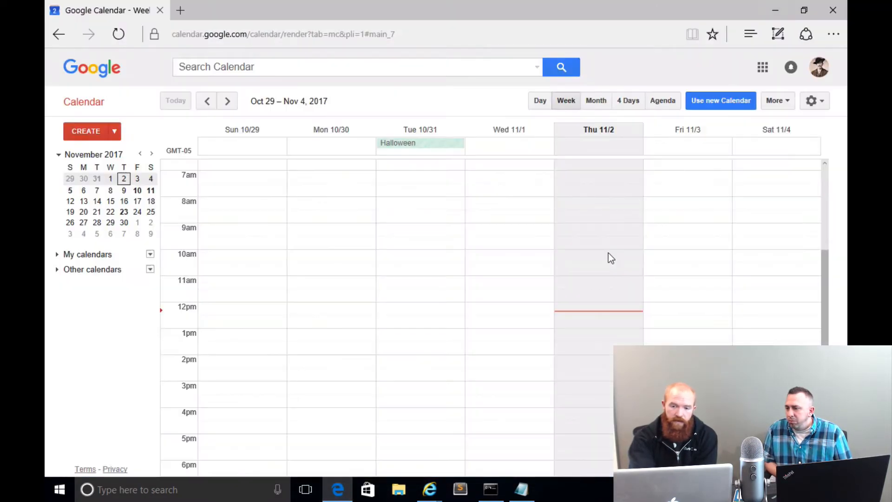
{"action": "left_click", "coordinate": [811, 100]}
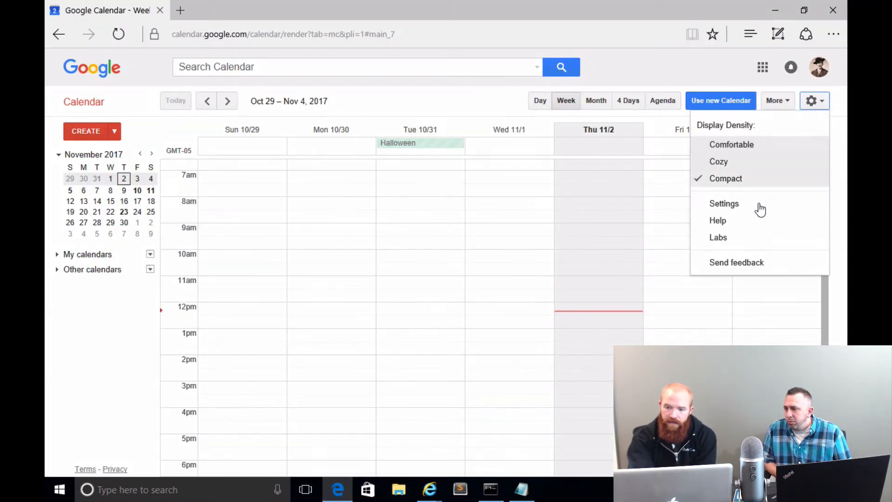
{"action": "left_click", "coordinate": [724, 204]}
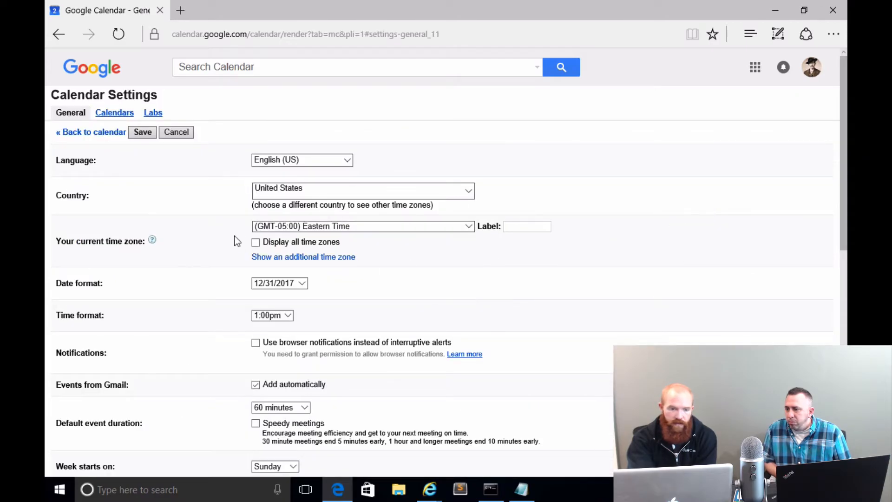
{"action": "scroll", "scroll_direction": "down", "scroll_amount": 3}
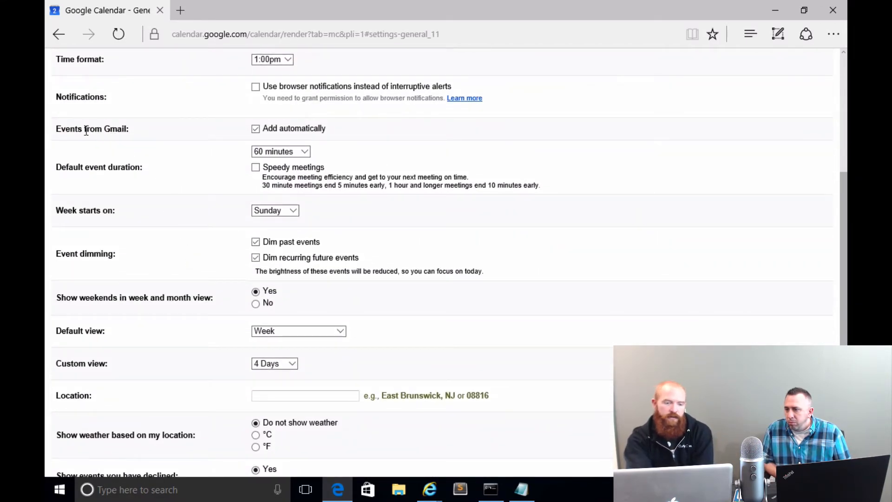
Step: Turn off 'Add automatically' for Events from Gmail and confirm the removal warning
{"action": "double_click", "coordinate": [92, 128]}
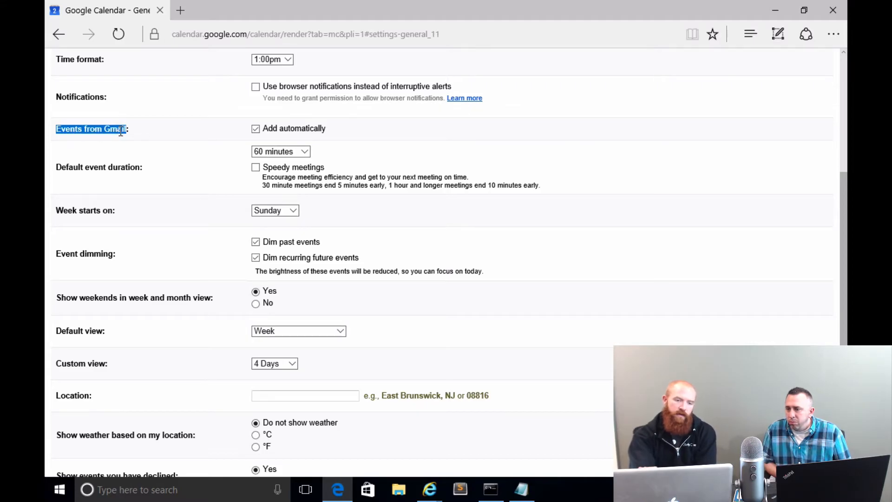
{"action": "mouse_move", "coordinate": [300, 131]}
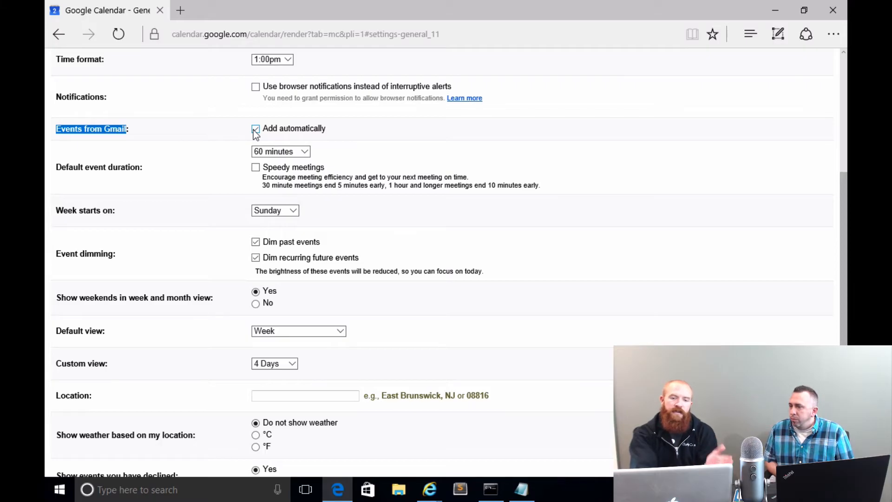
{"action": "left_click", "coordinate": [256, 128]}
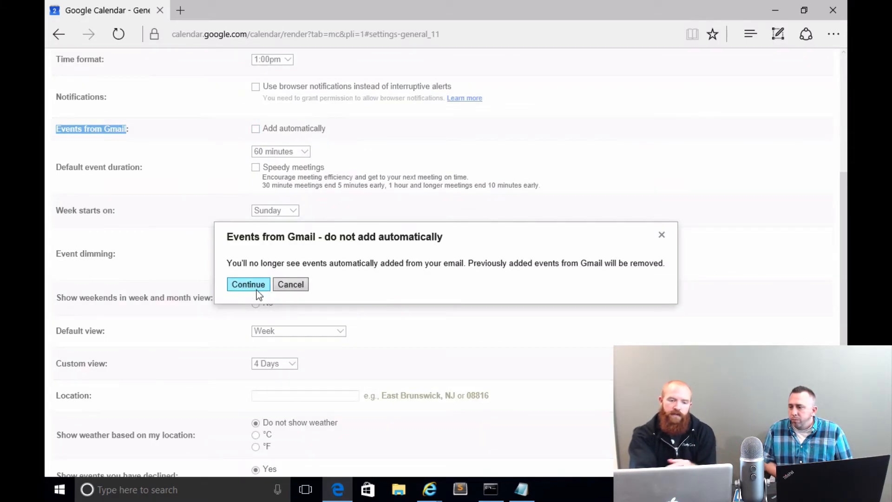
{"action": "left_click", "coordinate": [248, 285]}
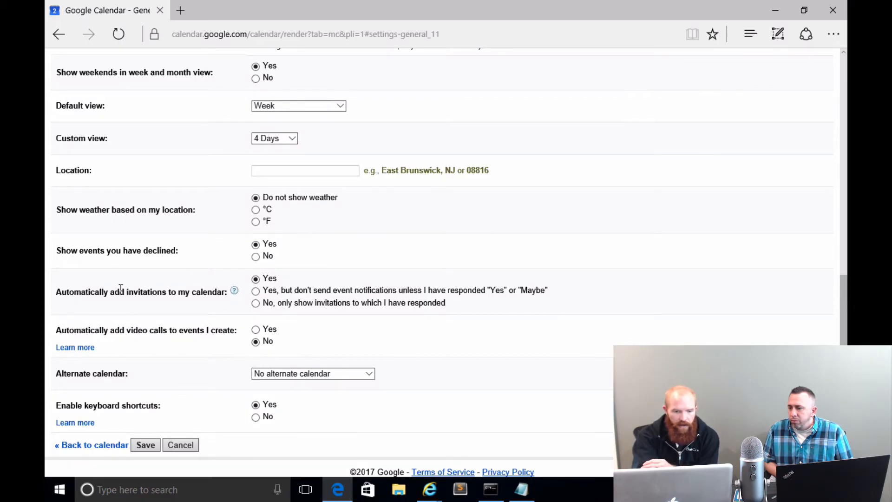
Step: Choose 'No, only show invitations to which I have responded' and save the calendar settings
{"action": "left_click_drag", "start_coordinate": [126, 291], "coordinate": [225, 291]}
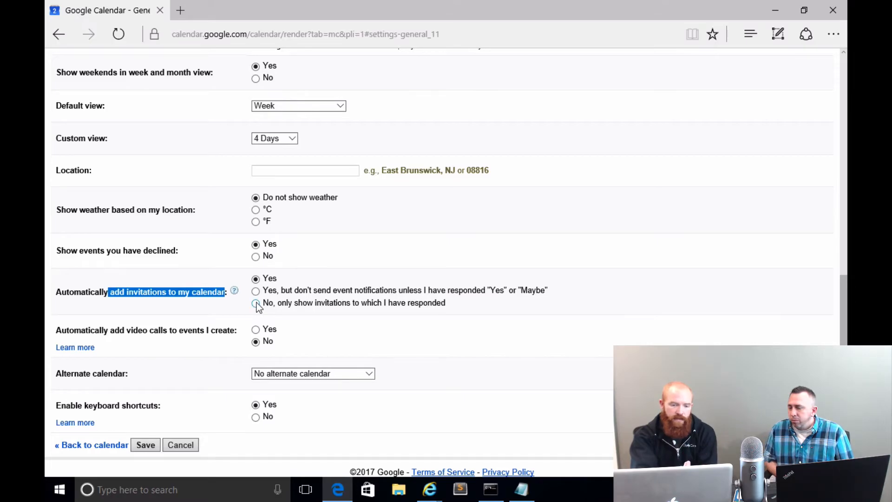
{"action": "left_click", "coordinate": [255, 278]}
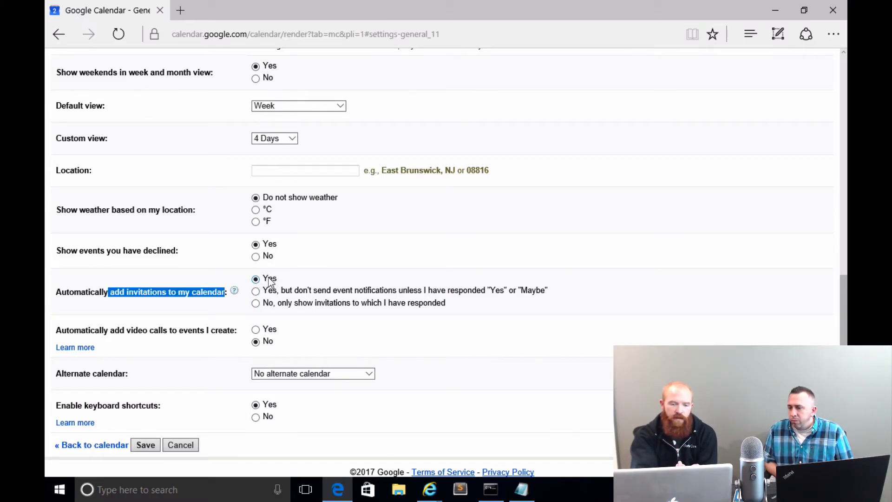
{"action": "left_click", "coordinate": [256, 303]}
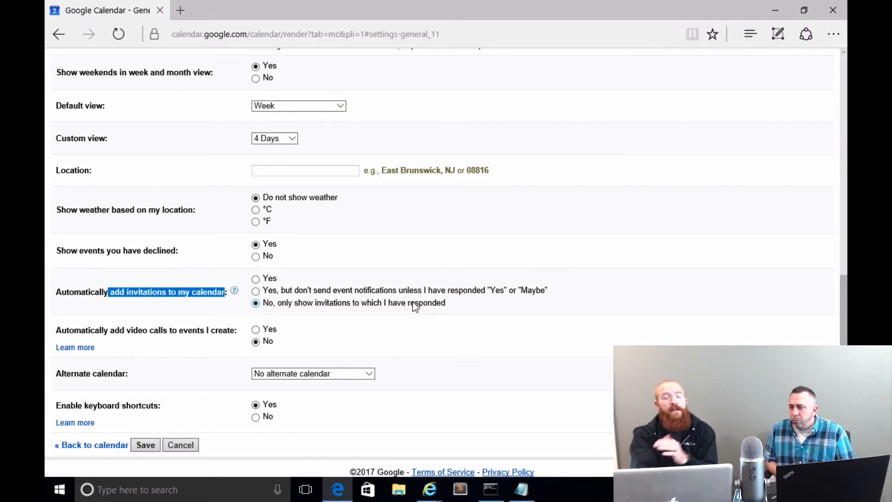
{"action": "left_click", "coordinate": [145, 446]}
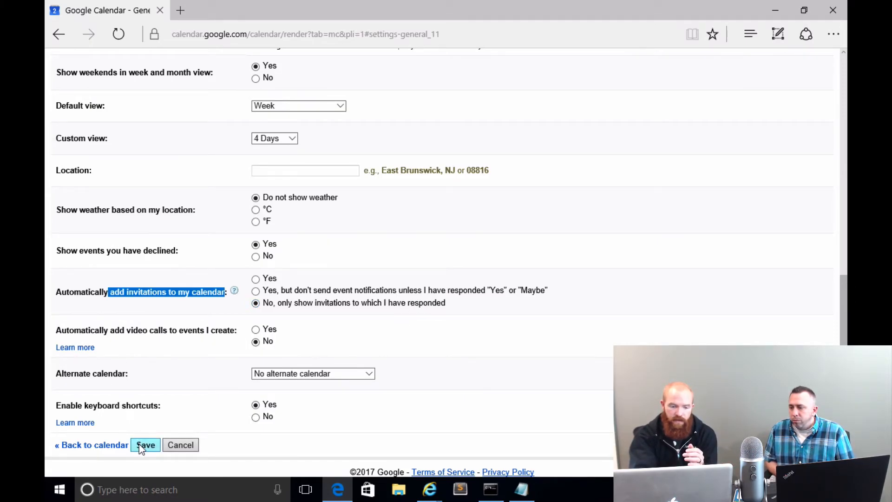
{"action": "left_click", "coordinate": [145, 444]}
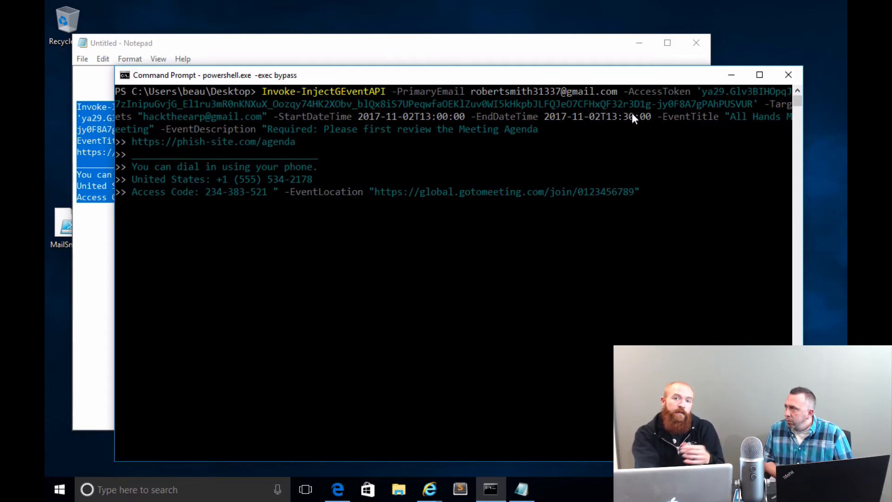
{"action": "mouse_move", "coordinate": [316, 113]}
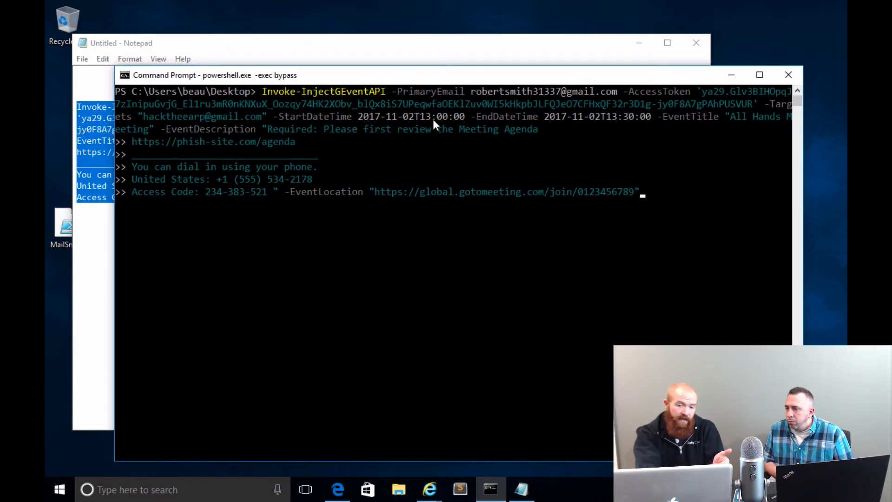
{"action": "mouse_move", "coordinate": [723, 128]}
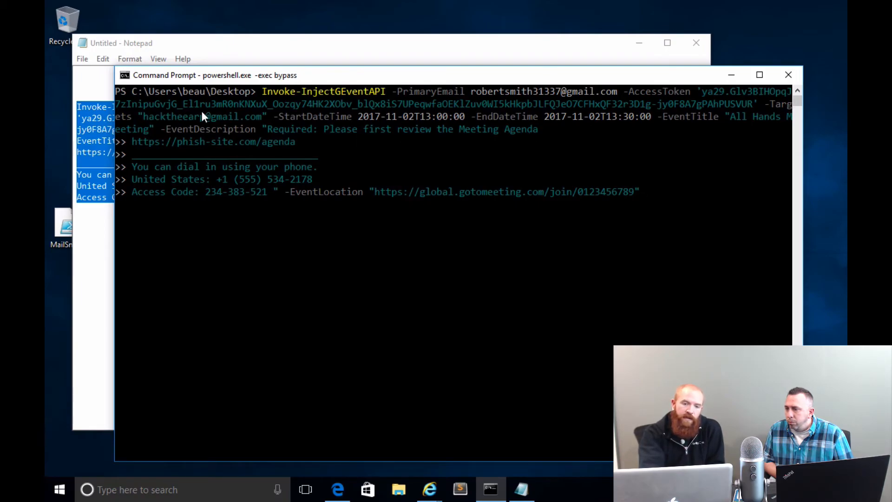
{"action": "mouse_move", "coordinate": [336, 147]}
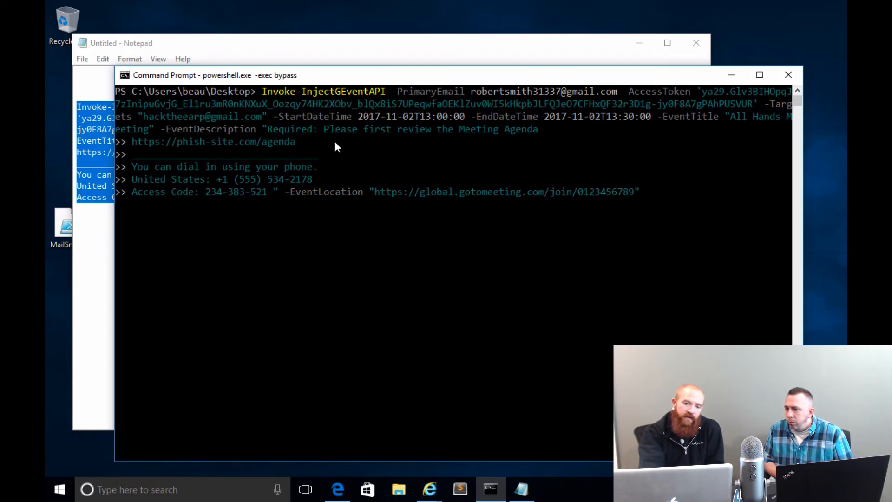
{"action": "mouse_move", "coordinate": [245, 148]}
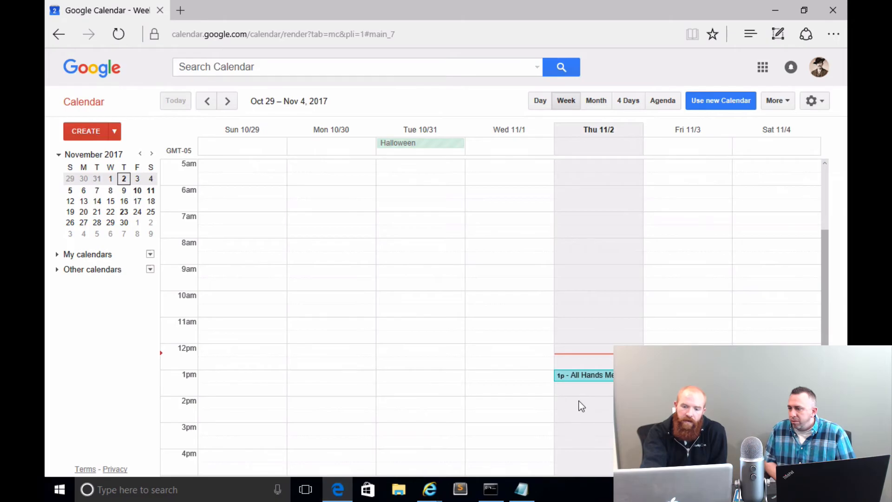
Step: Show the Thursday 1pm All Hands Meeting's full details with its agenda link and dial-in info
{"action": "left_click", "coordinate": [584, 374]}
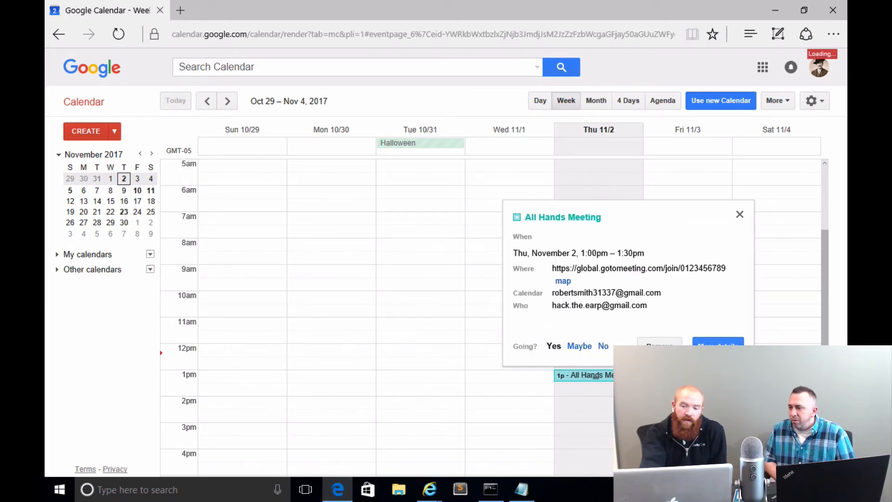
{"action": "left_click", "coordinate": [717, 346]}
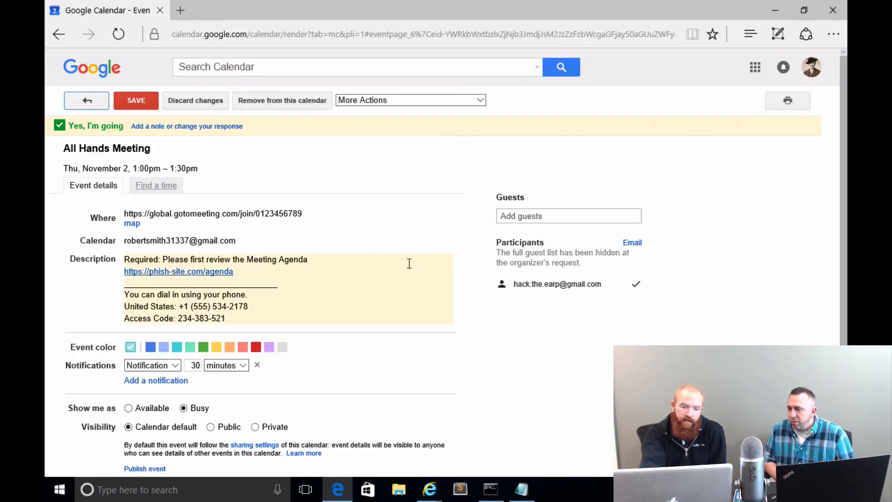
{"action": "scroll", "scroll_direction": "down", "scroll_amount": 3}
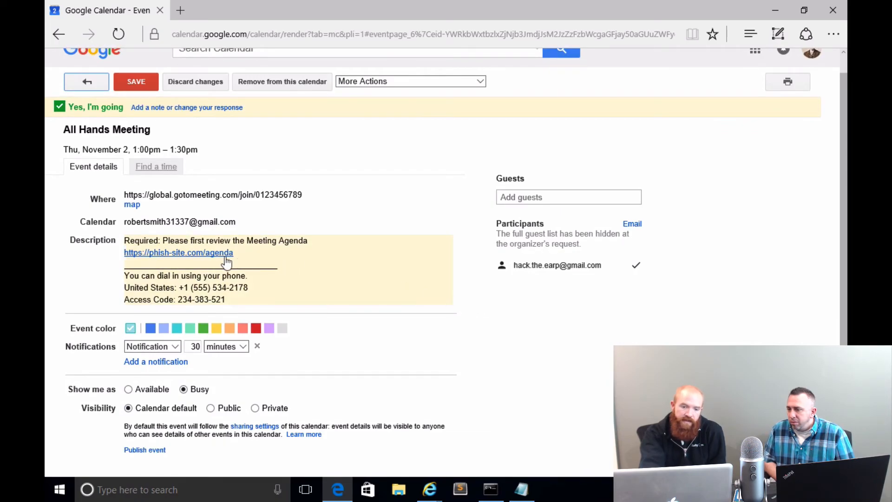